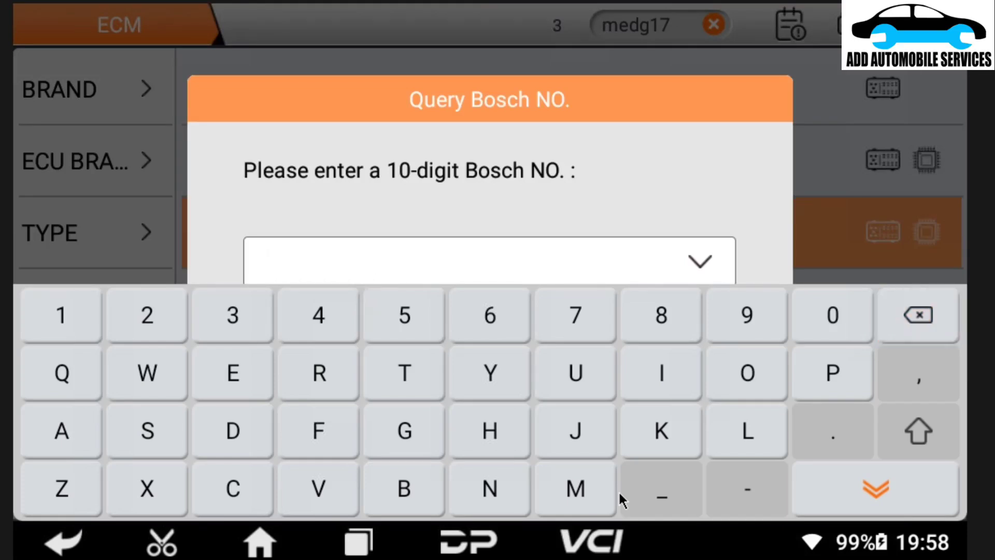
- Query Bosch number 0261S06510 and confirm it returns ECU type ME 17.5.6
left_click(830, 315)
type("0261")
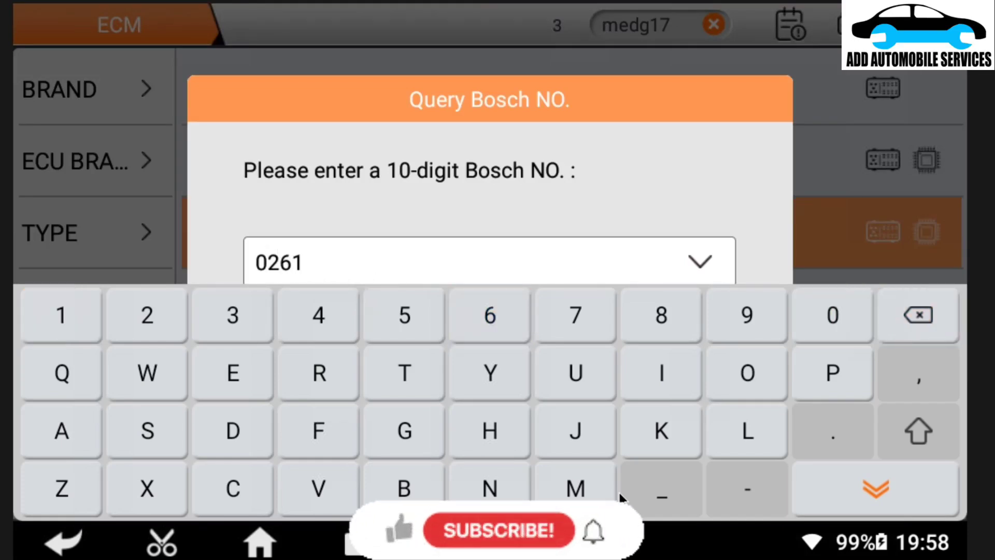
left_click(146, 430)
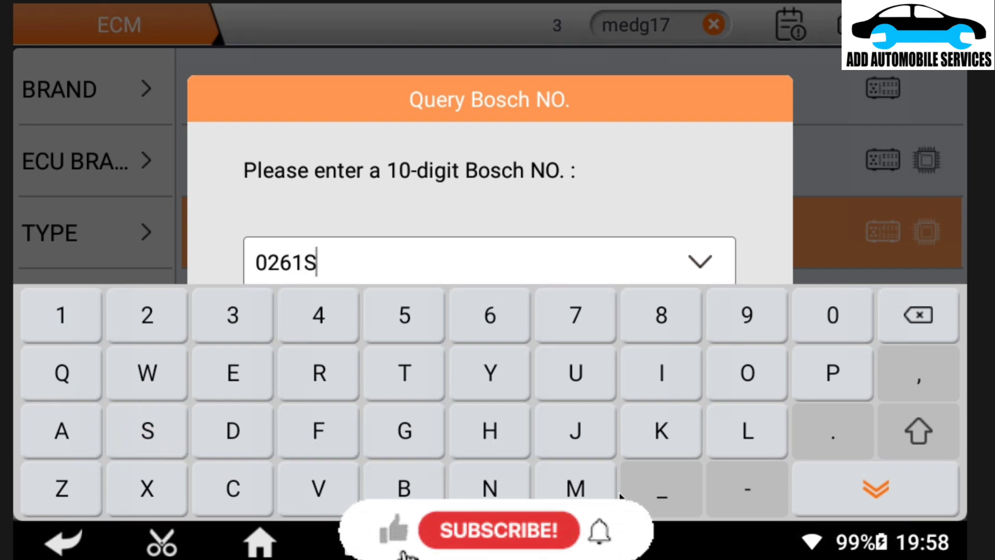
left_click(831, 316)
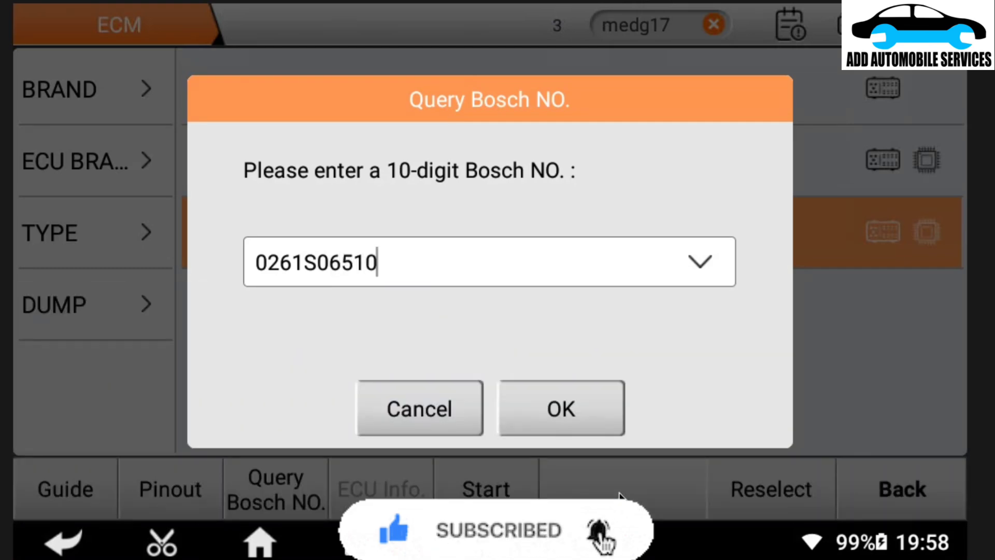
left_click(560, 407)
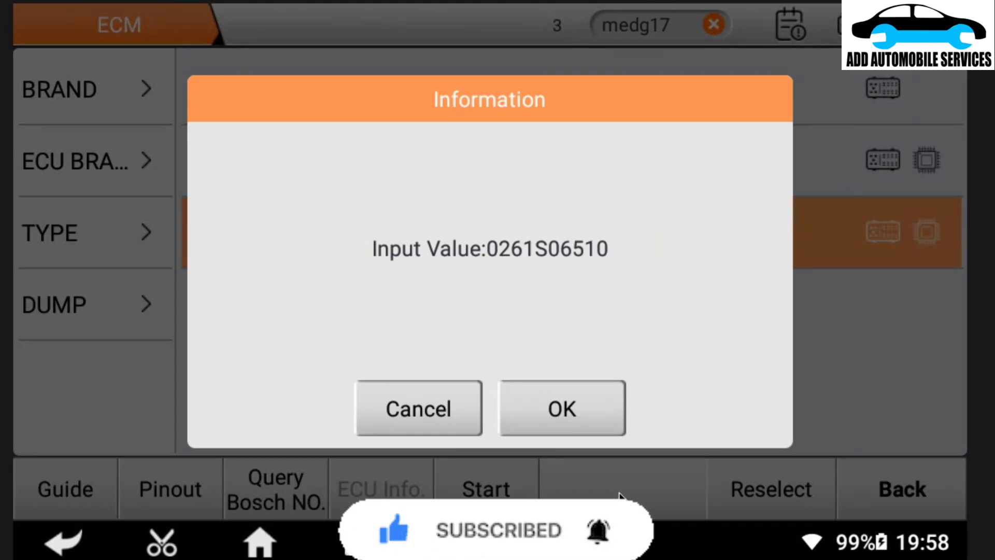
left_click(560, 407)
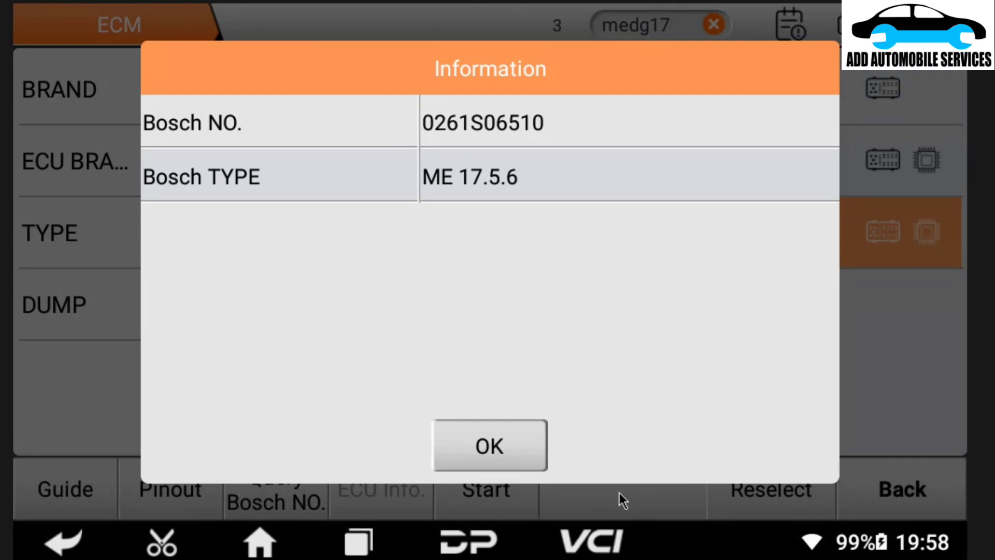
- Search the ECU list for me17.5.6 and select VOLKSWAGEN BOSCH ME17.5.6 TC1767
left_click(489, 444)
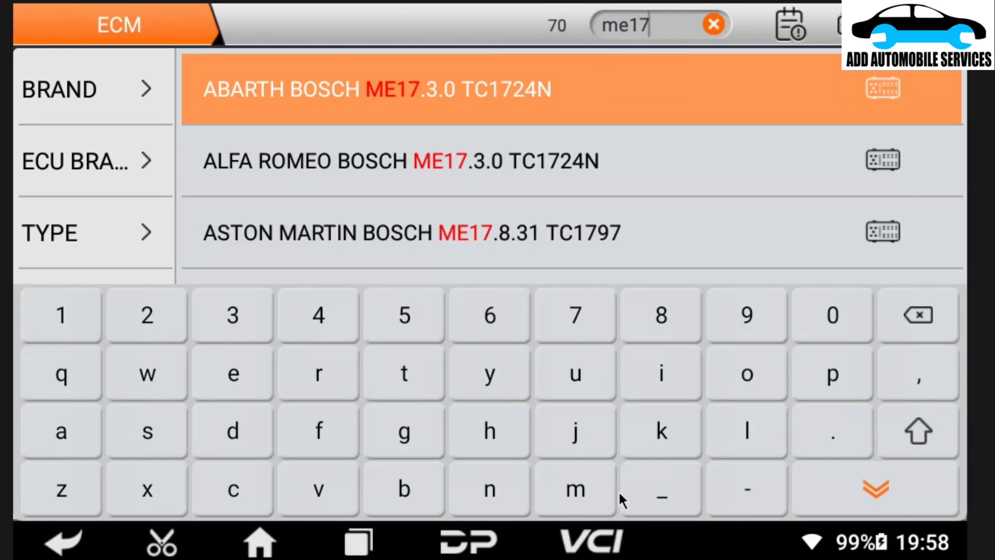
type(".5.6")
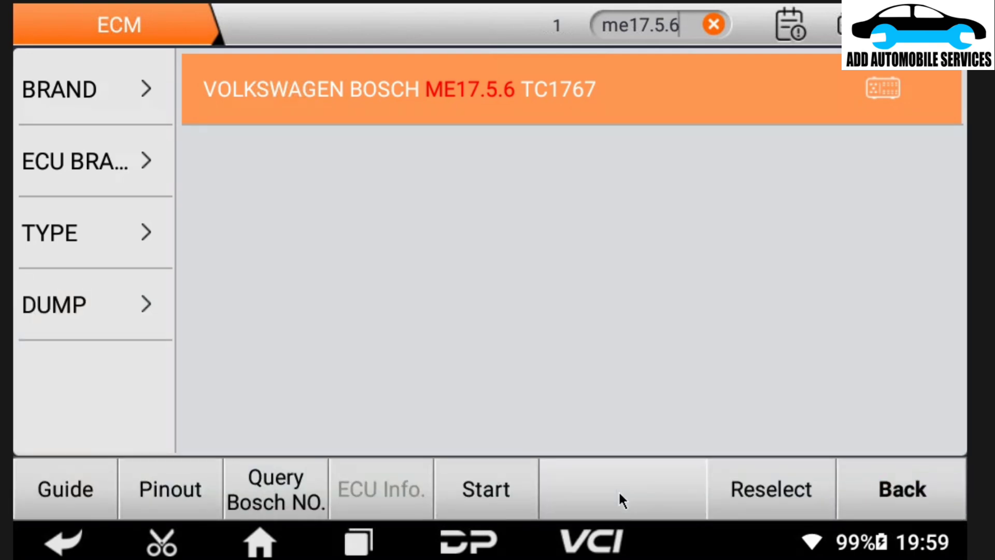
left_click(485, 489)
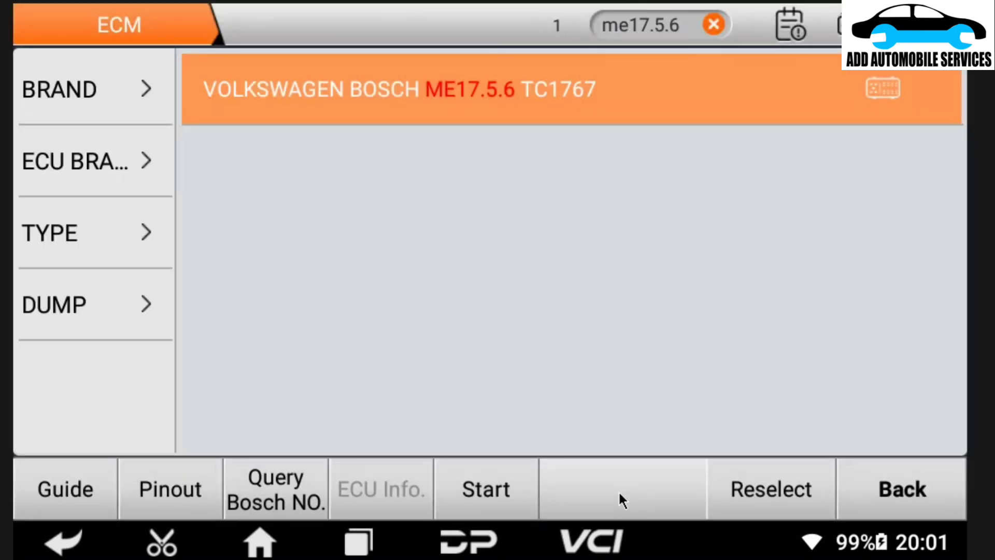
- Start the ME17.5.6 TC1767 functions in BENCH mode with the adapter
left_click(486, 488)
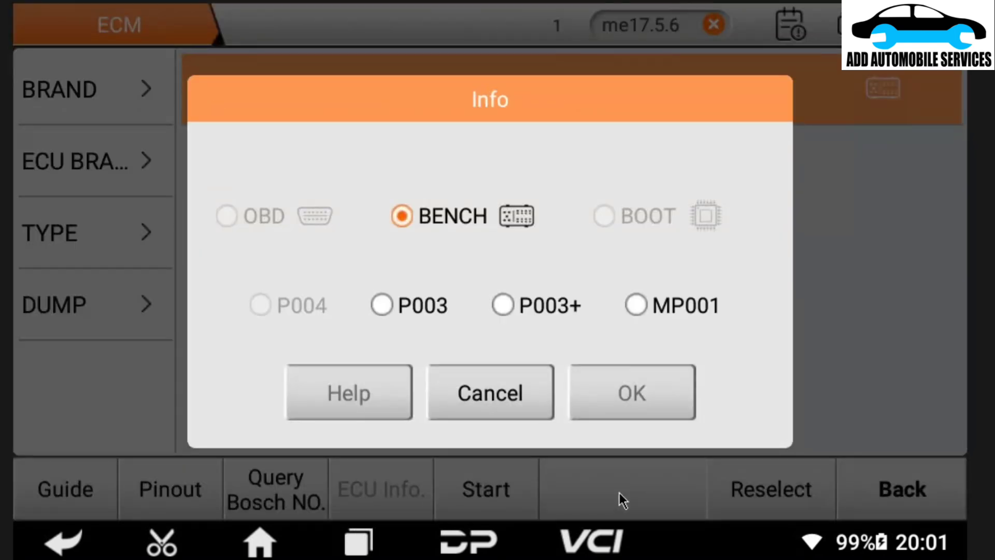
left_click(631, 391)
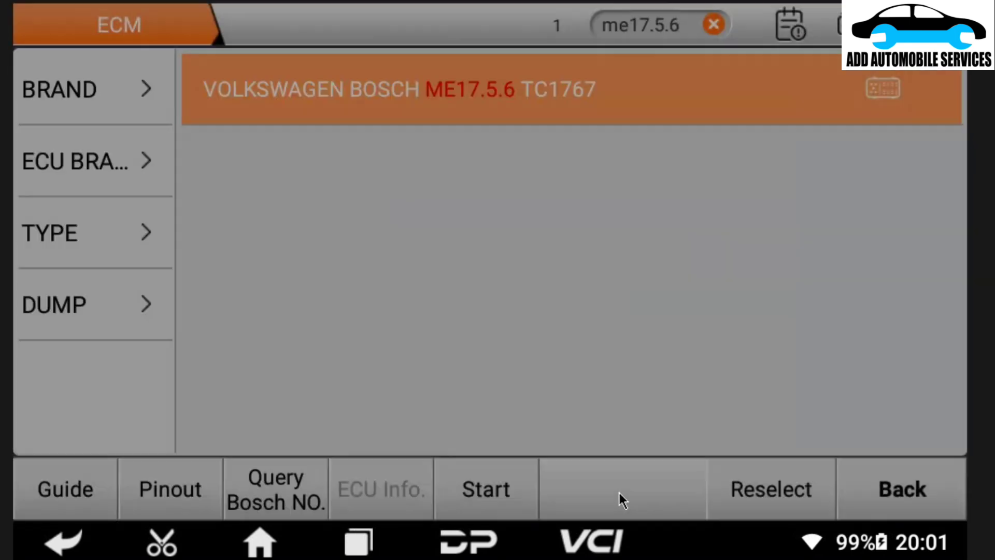
left_click(485, 488)
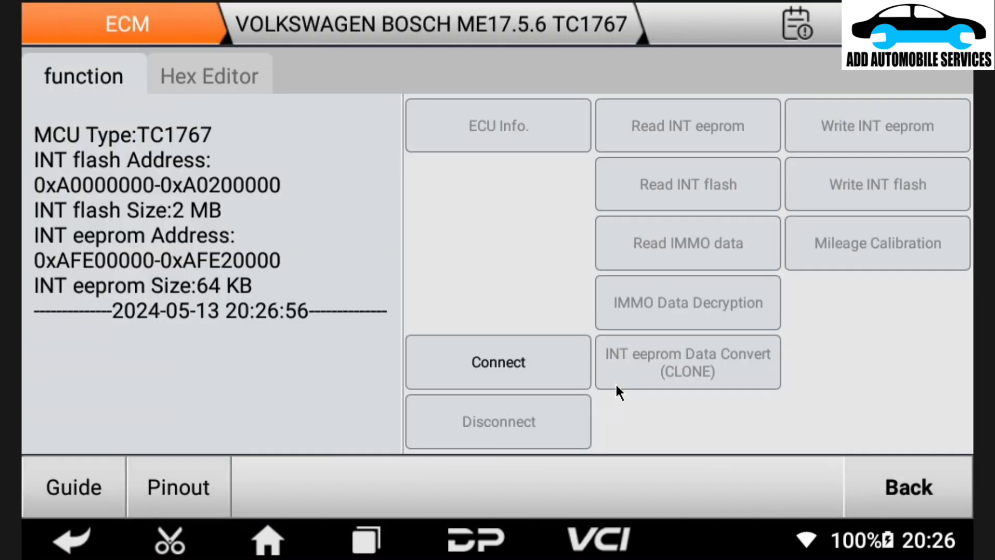
- Connect to the ECU and acknowledge the P003/P003+/MP001 adapter reminder
left_click(497, 361)
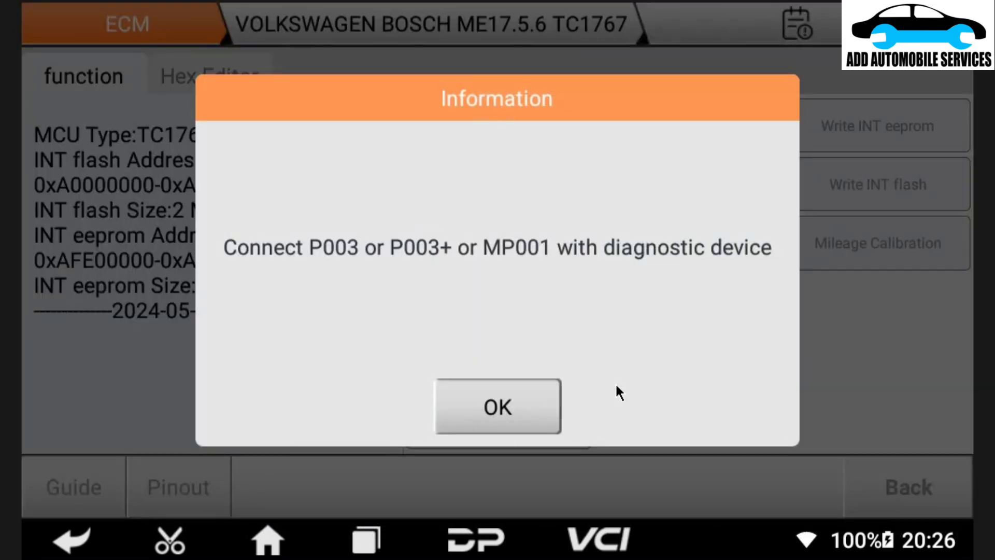
left_click(497, 406)
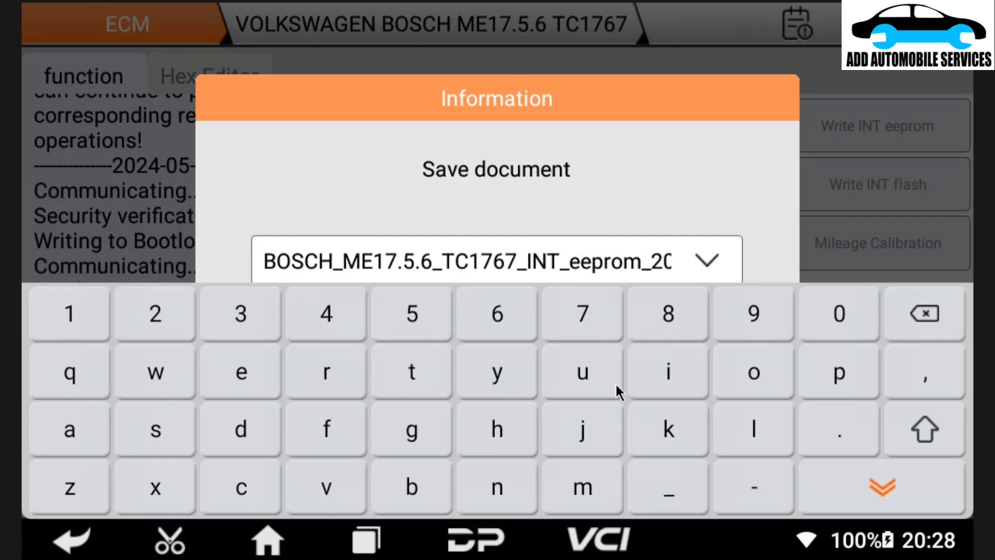
- Prefix the EEPROM file name with jetta2009 and save it
type("pa")
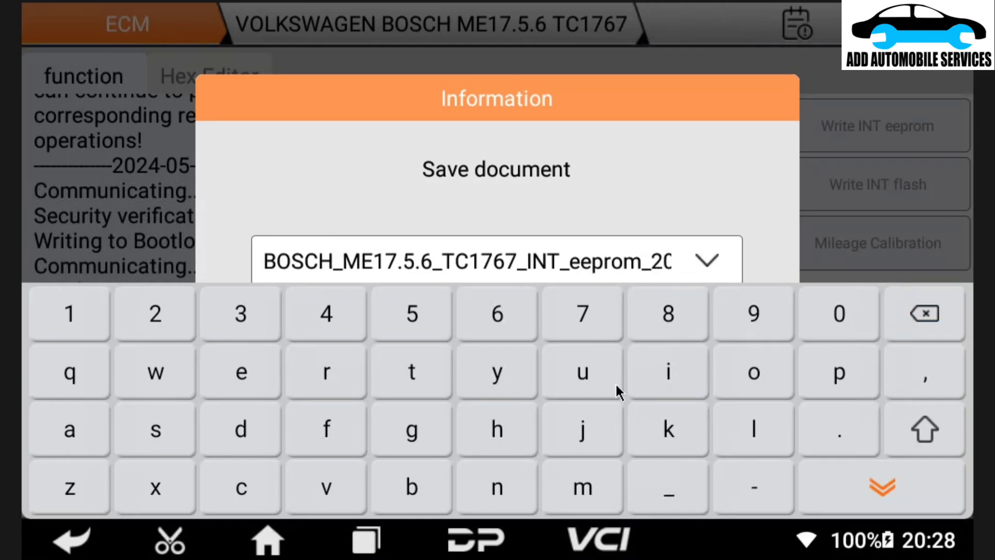
type("jetta")
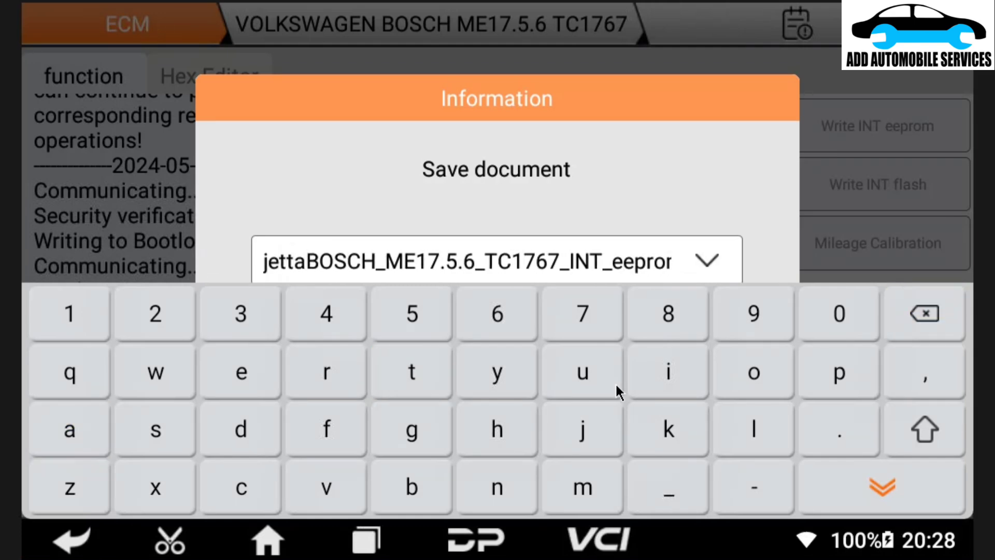
left_click(308, 262)
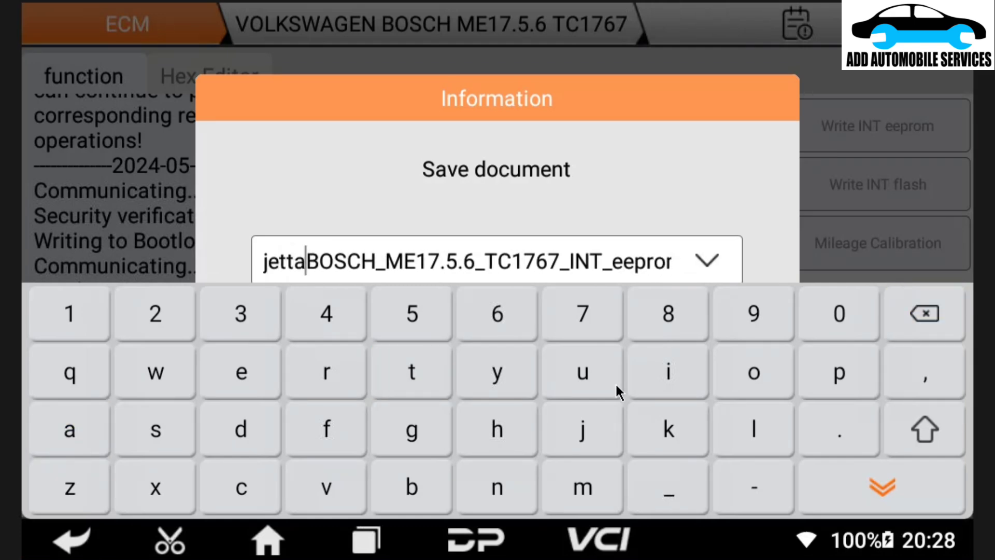
type("20")
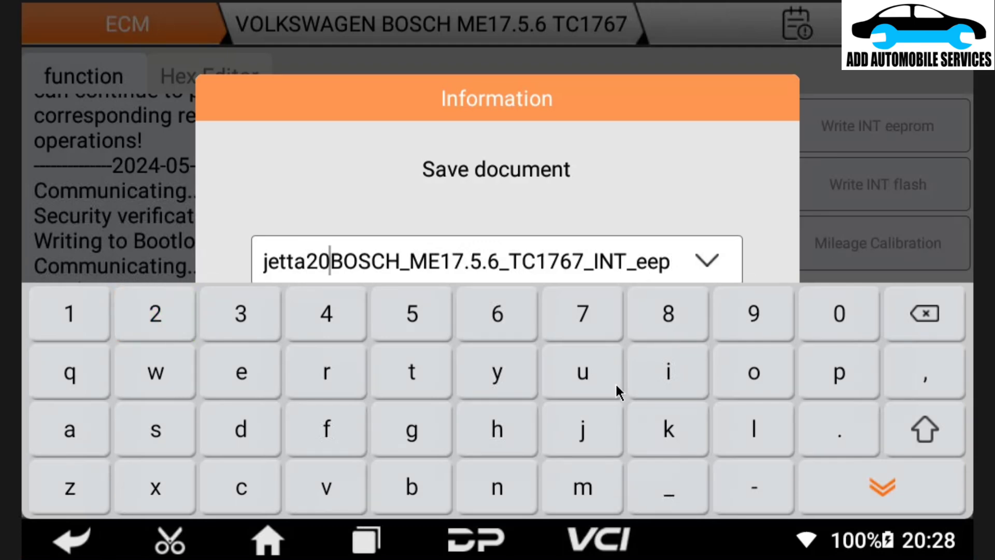
type("09")
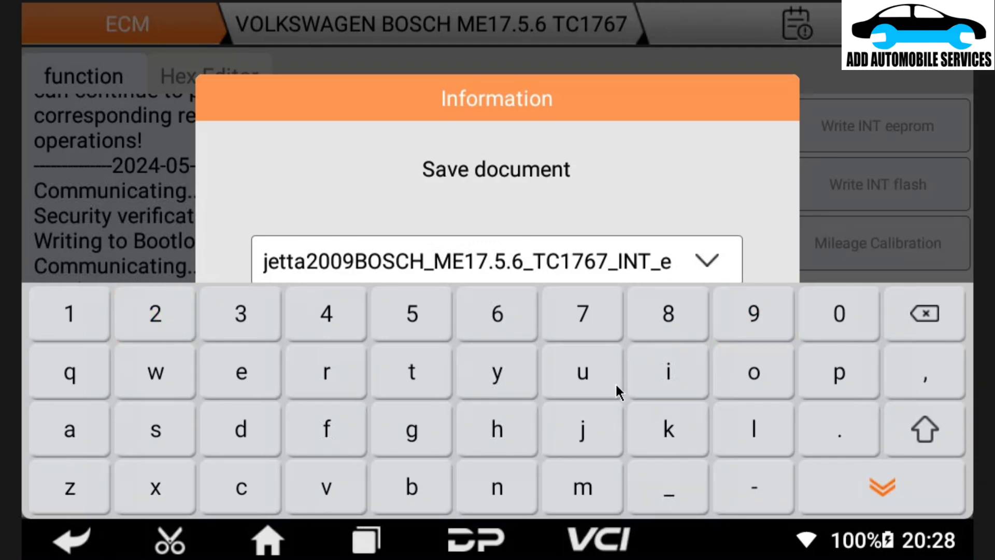
left_click(881, 486)
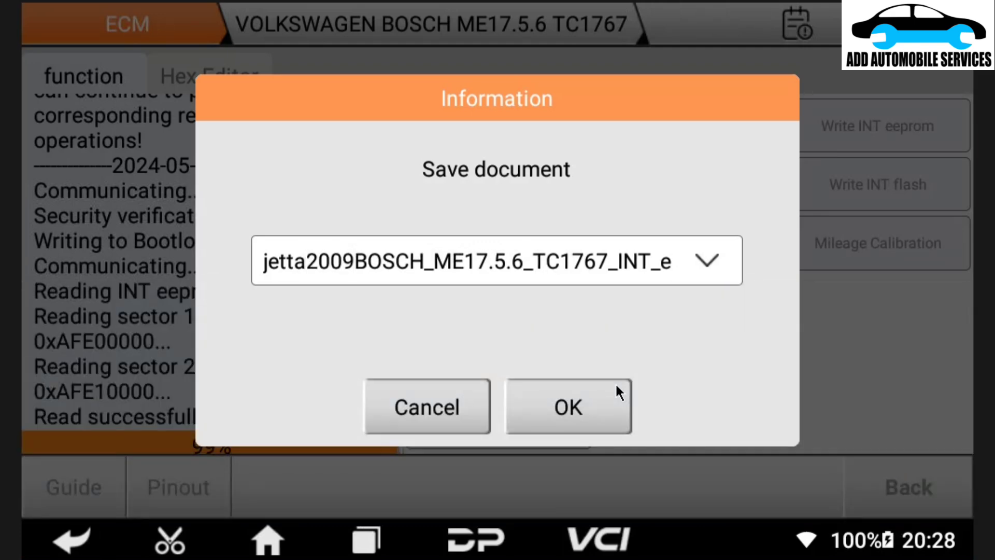
left_click(567, 407)
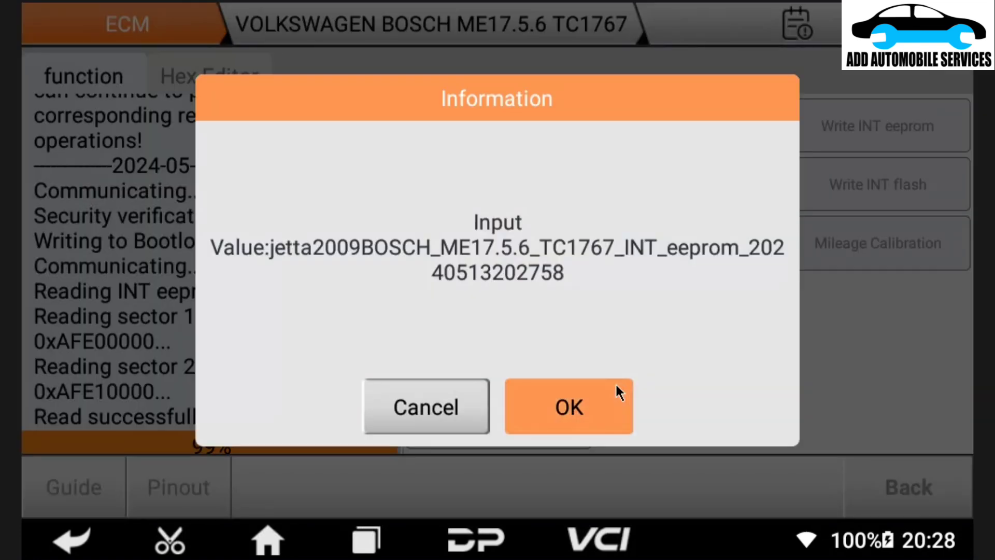
left_click(568, 406)
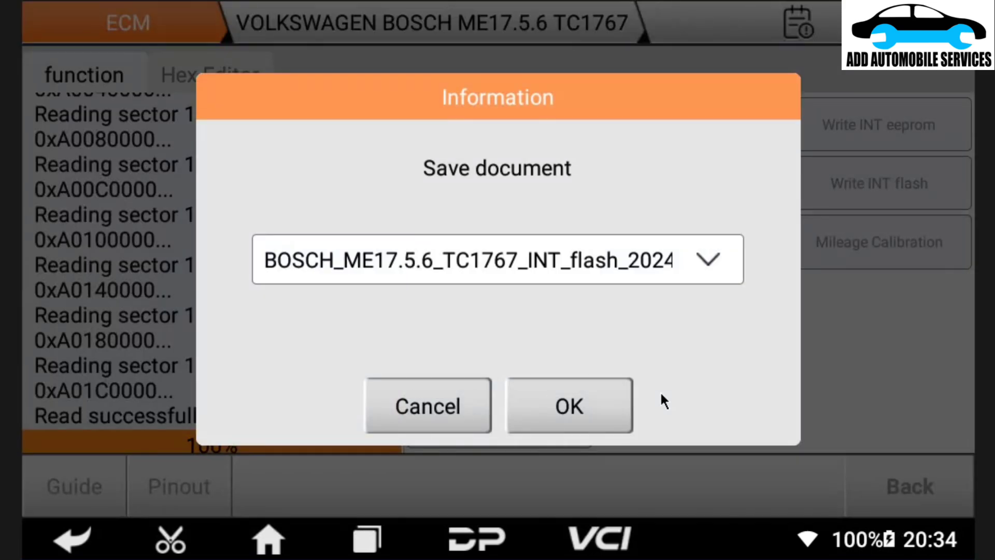
- Prefix the flash file name with jetta2009 and save the .BIN file
left_click(495, 259)
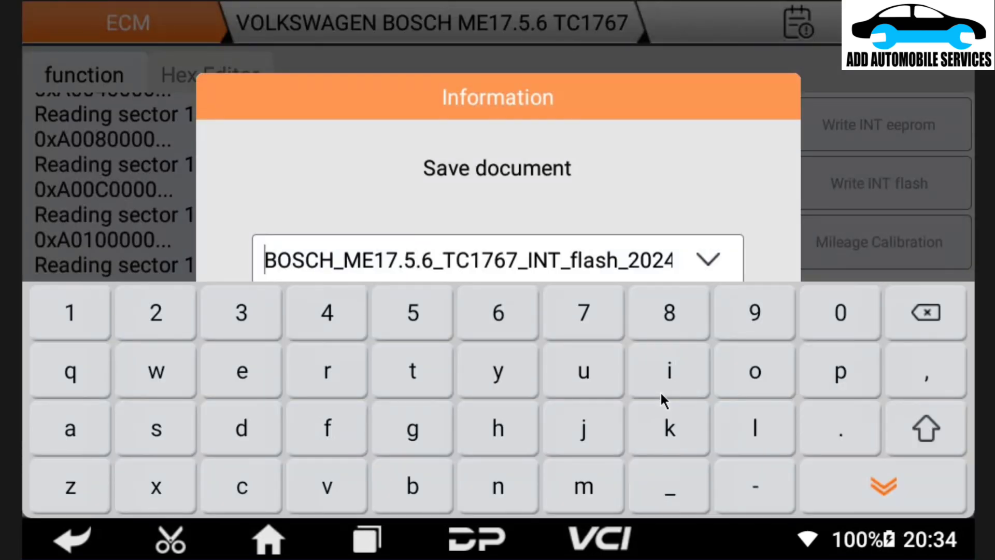
type("j")
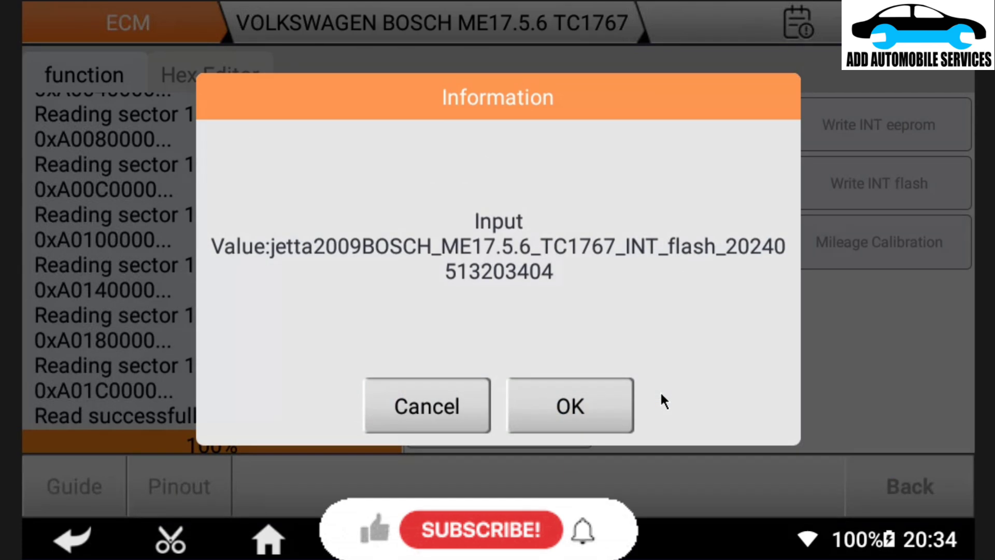
left_click(569, 404)
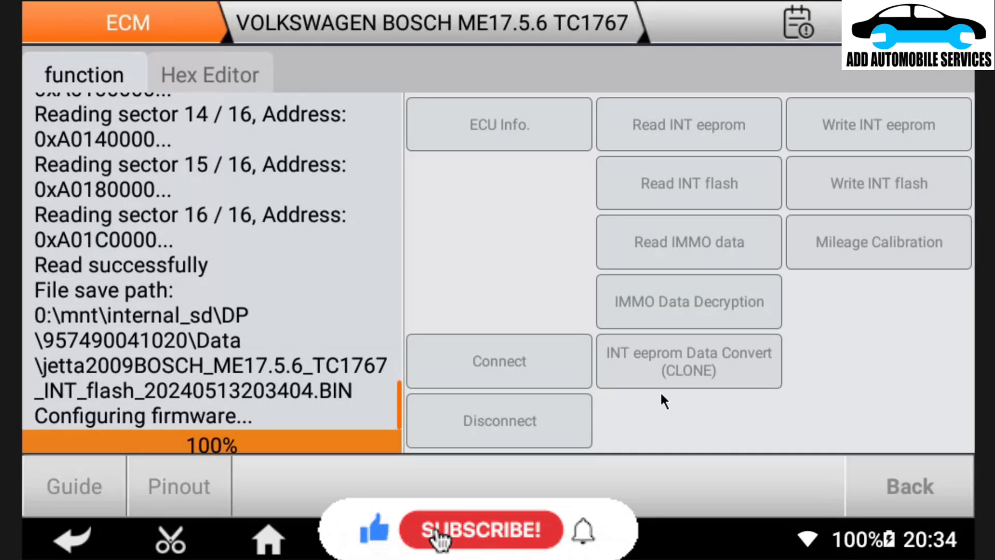
left_click(480, 529)
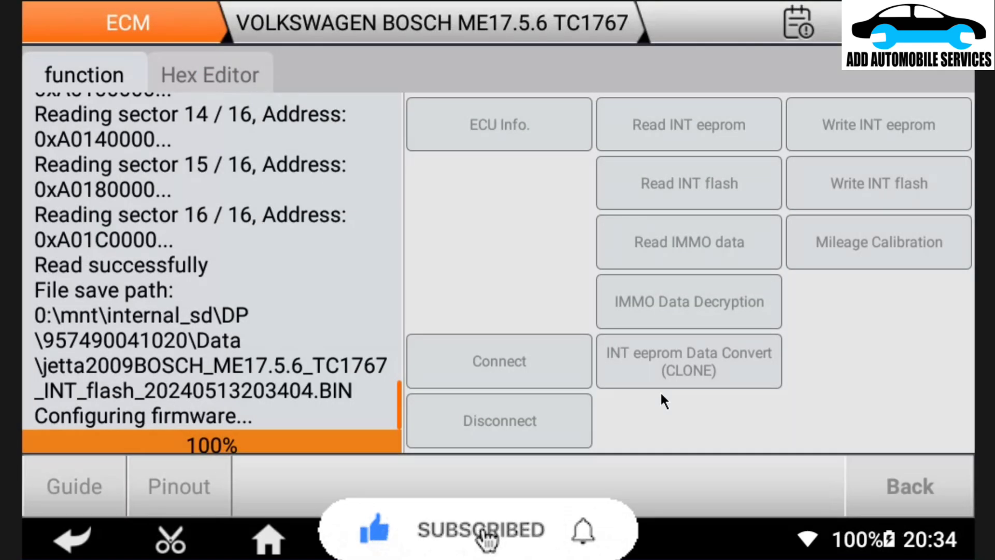